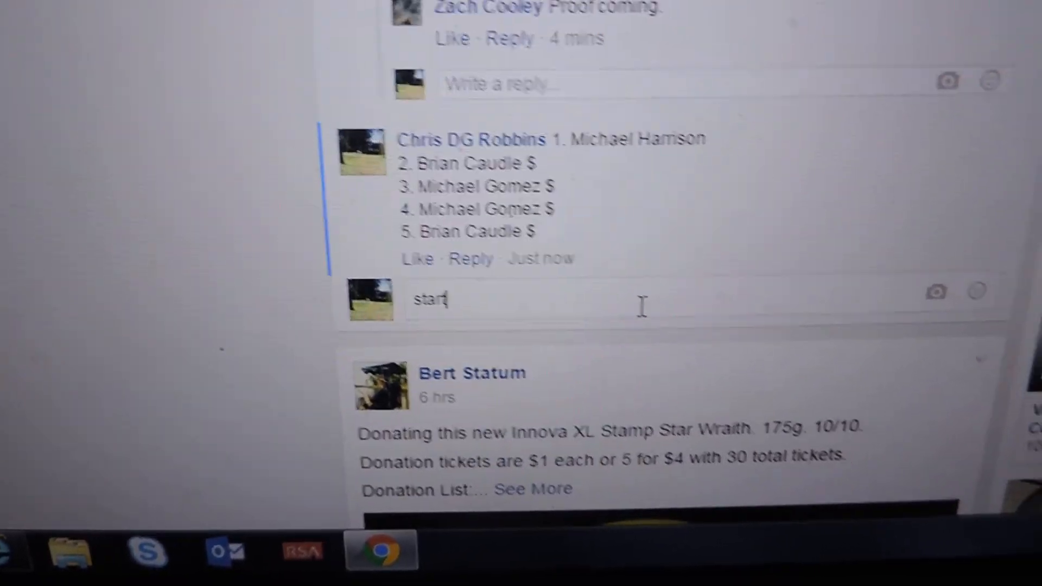
# Post the 'start' reply under the five-name ticket list in the raffle thread.
pyautogui.press('enter')
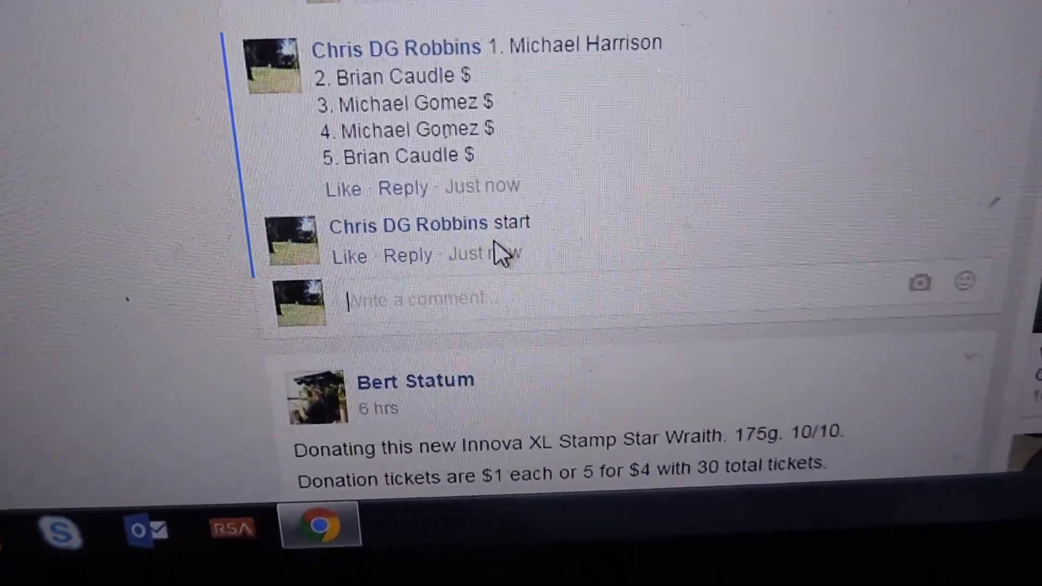
pyautogui.scroll(-3)
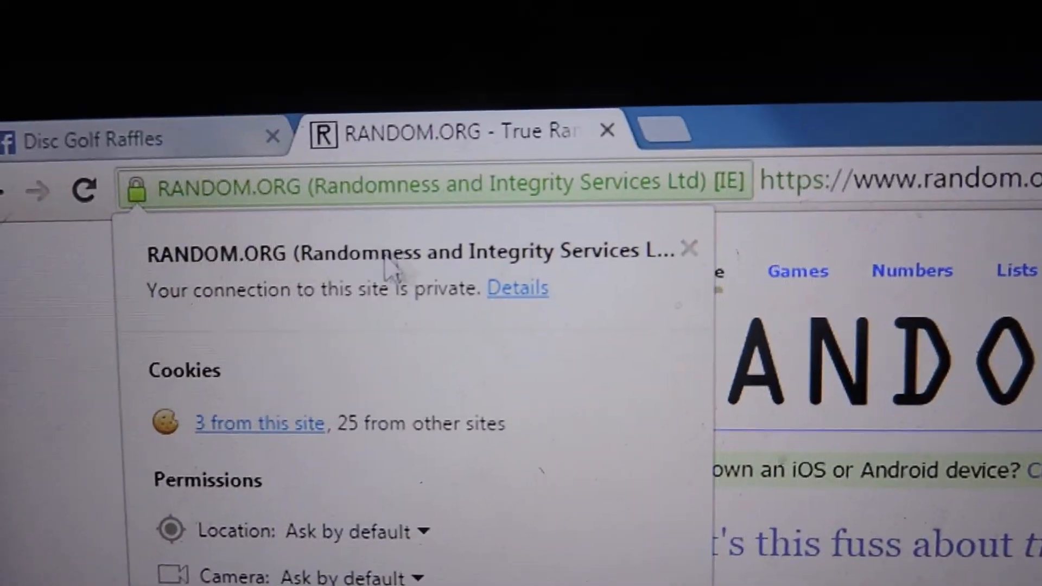
# Verify RANDOM.ORG's security certificate, then generate a random number from 1 to 5.
pyautogui.click(517, 286)
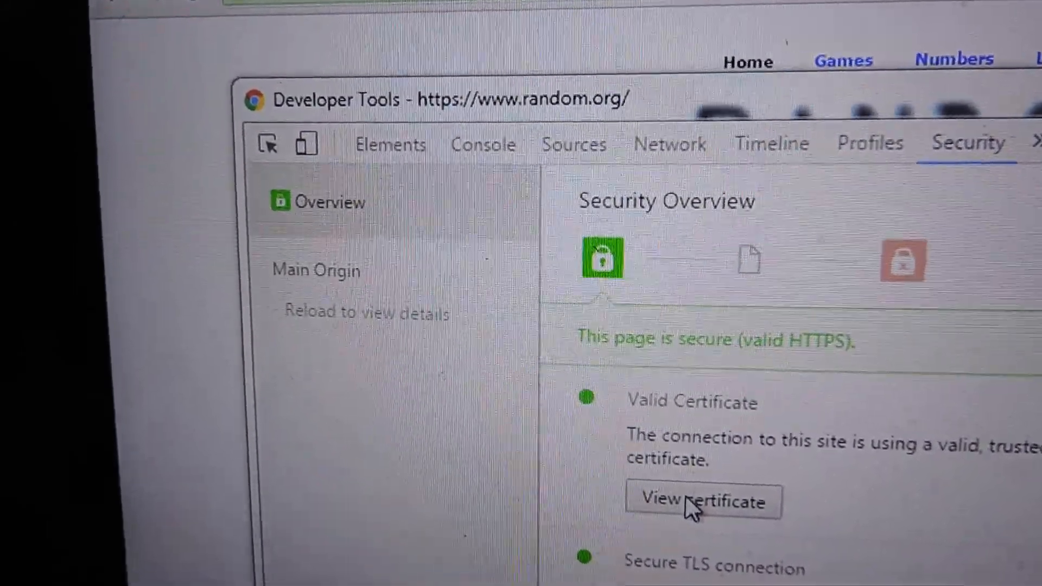
pyautogui.click(704, 500)
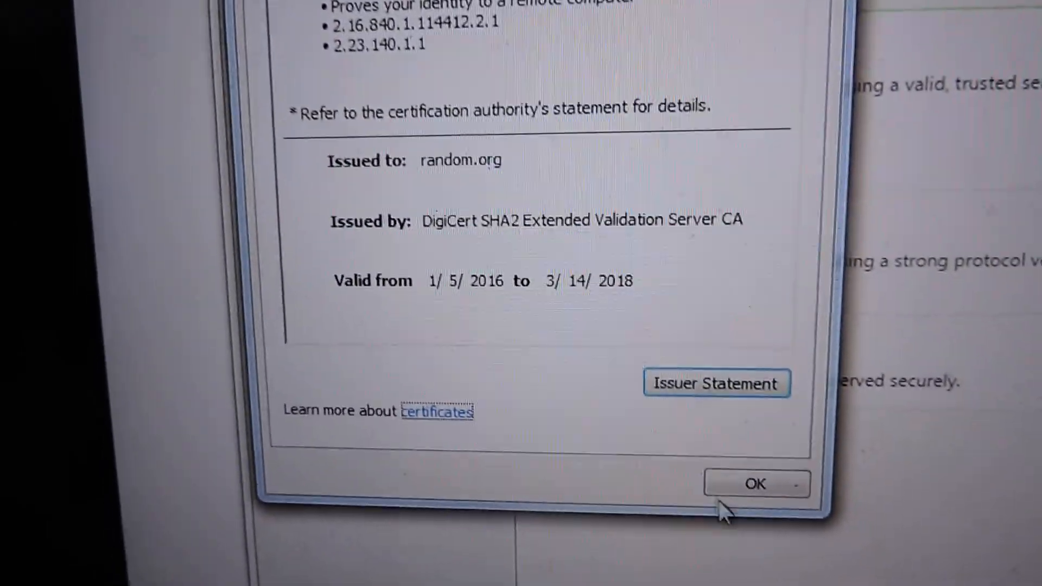
pyautogui.click(755, 484)
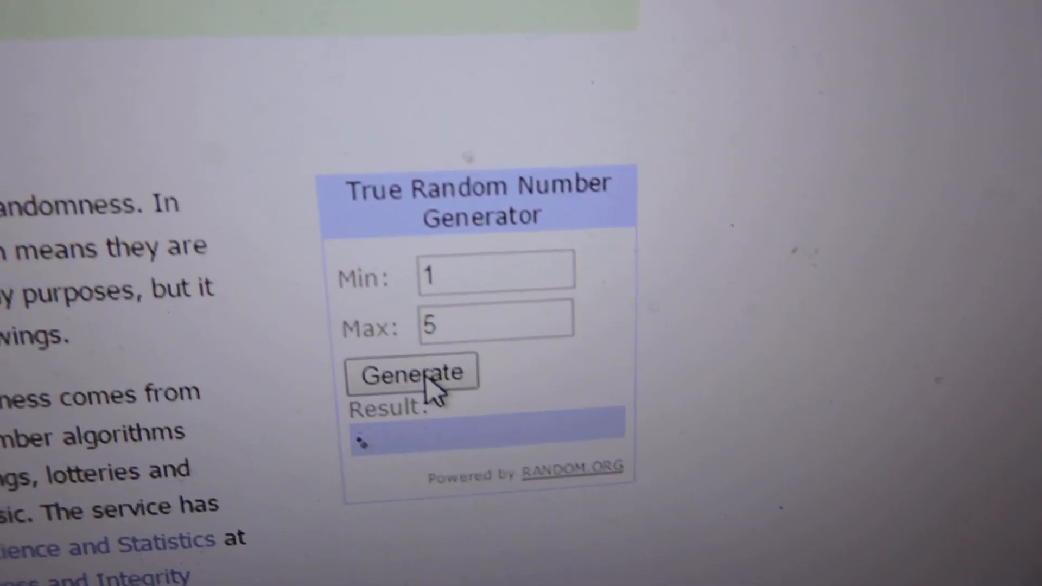
pyautogui.click(410, 374)
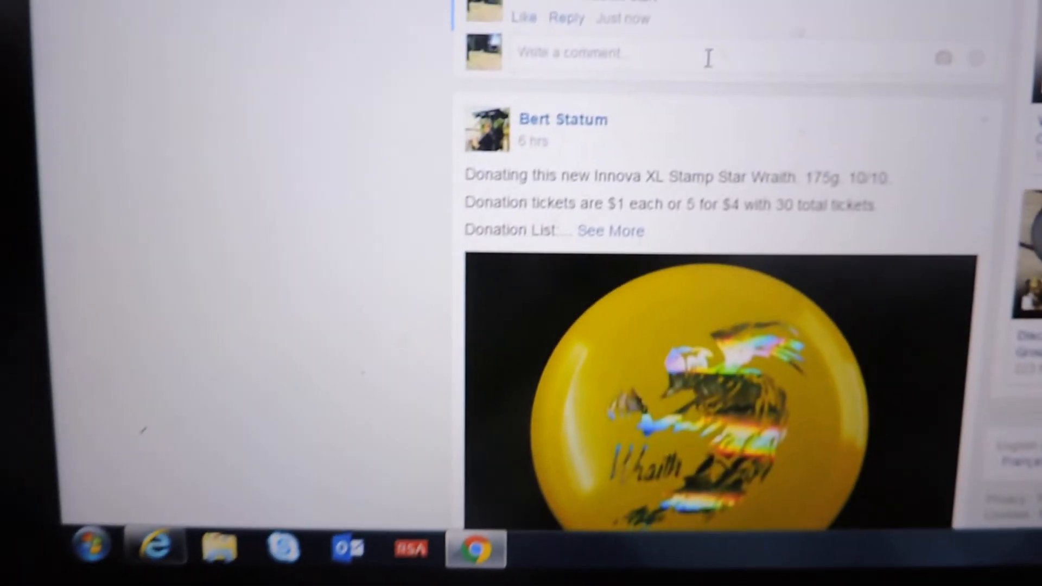
# Post a 'winner picked' reply beneath the 'start' comment.
pyautogui.write('winner picked')
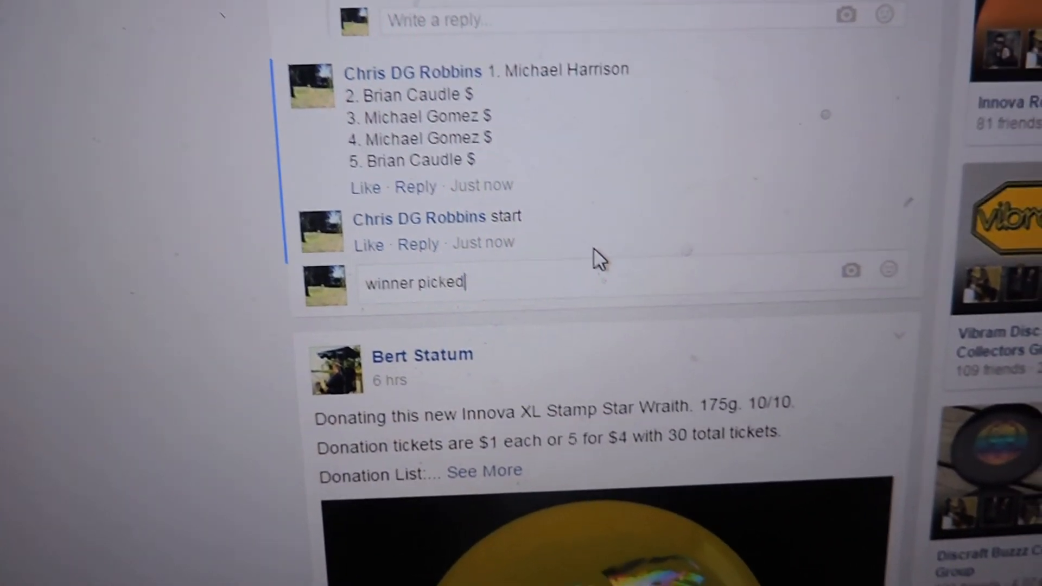
pyautogui.press('enter')
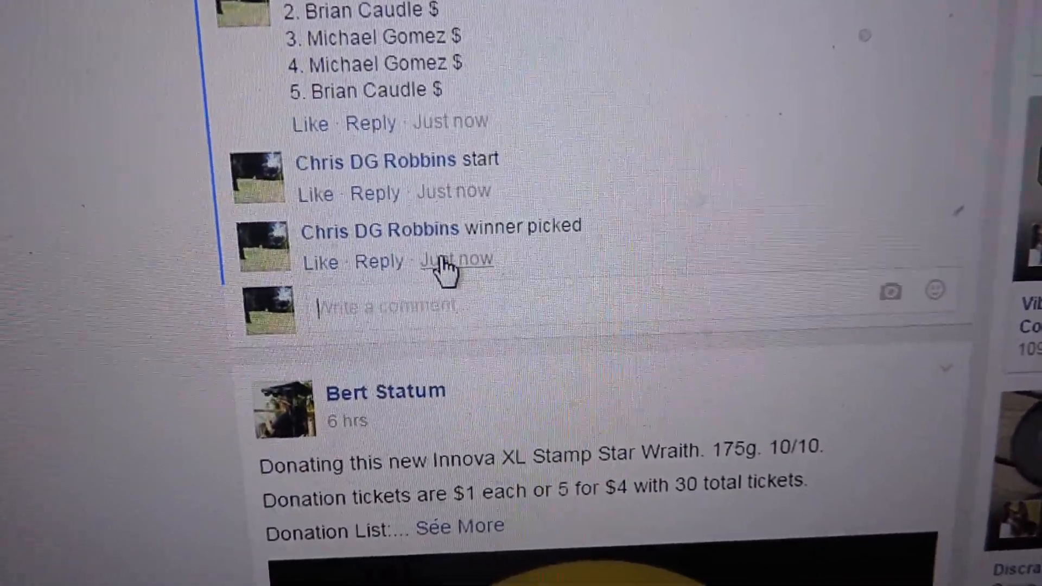